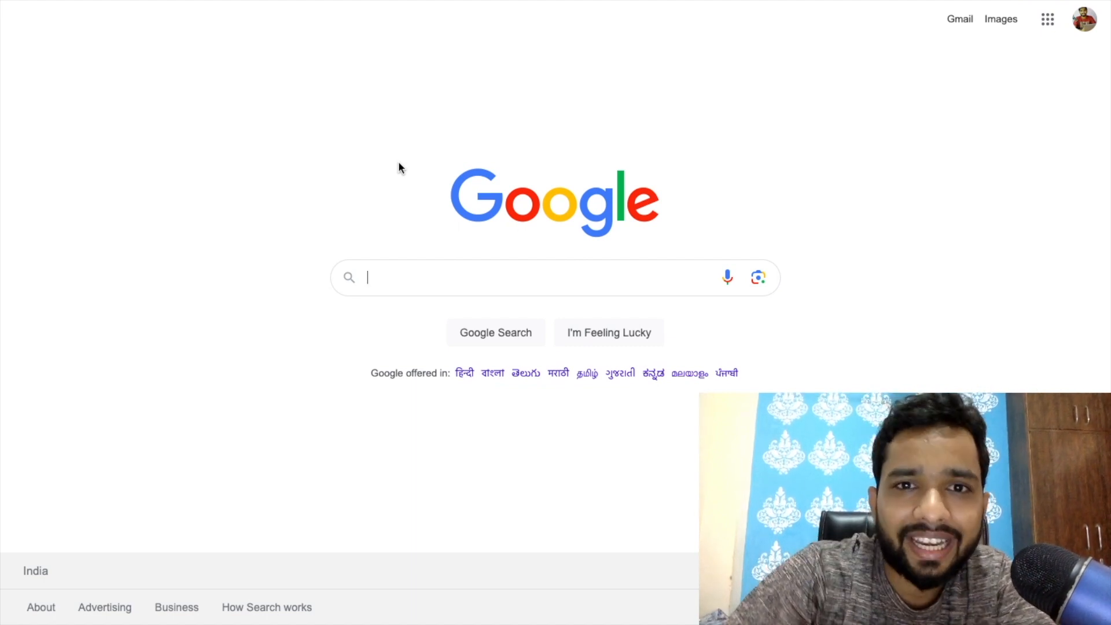
Step: Search Google for 'momentum extension' via the 'mo' autocomplete suggestion
{"action": "type", "text": "mo"}
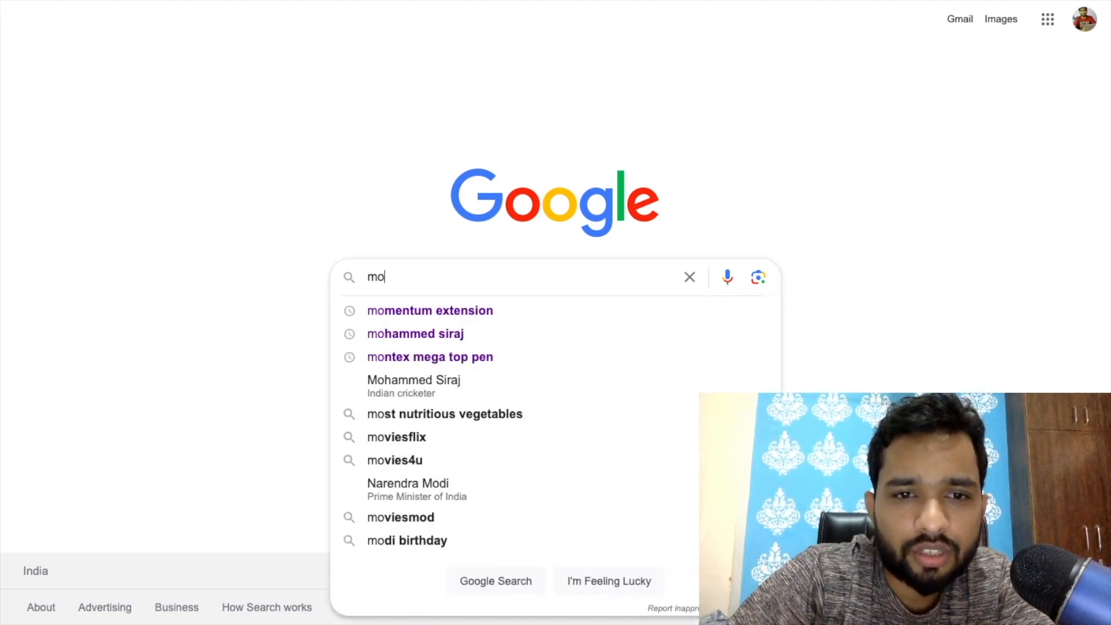
{"action": "left_click", "coordinate": [430, 310]}
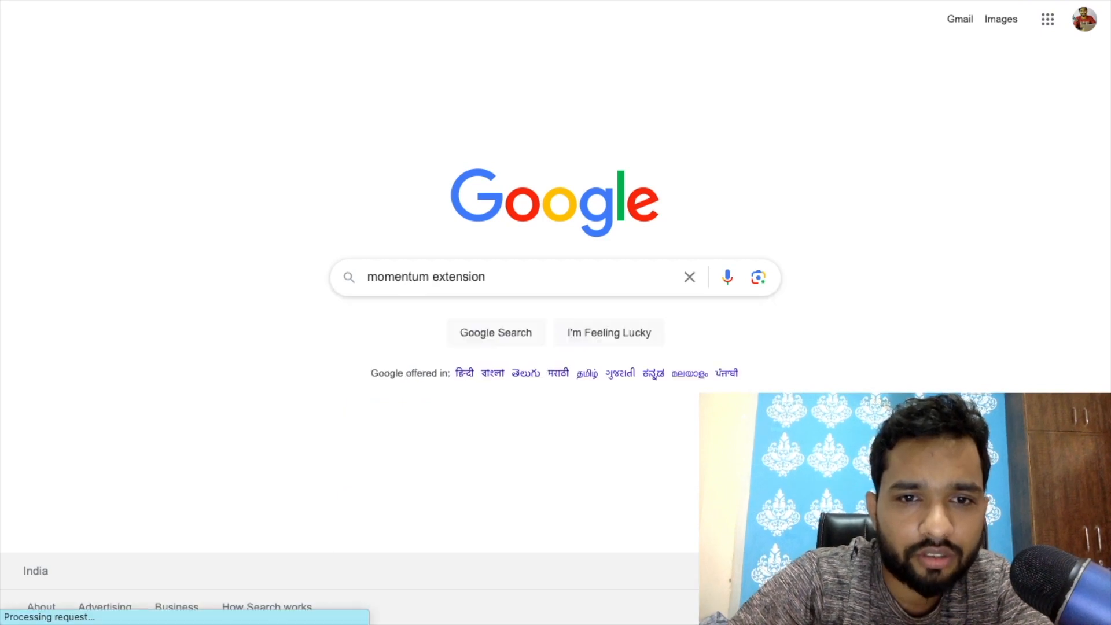
{"action": "left_click", "coordinate": [495, 332]}
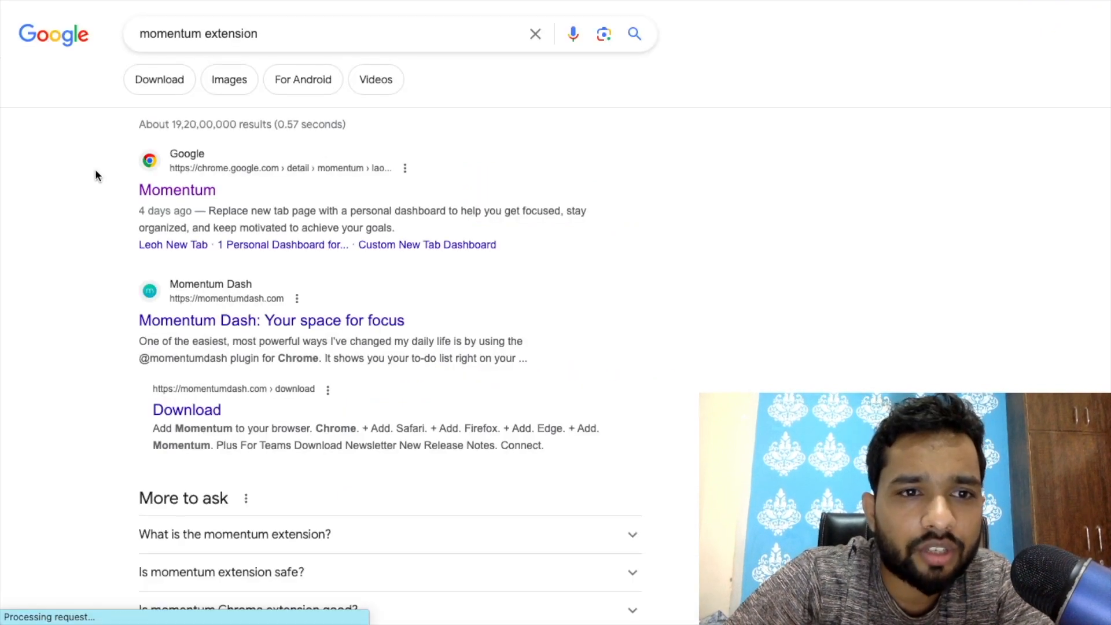
{"action": "mouse_move", "coordinate": [177, 190]}
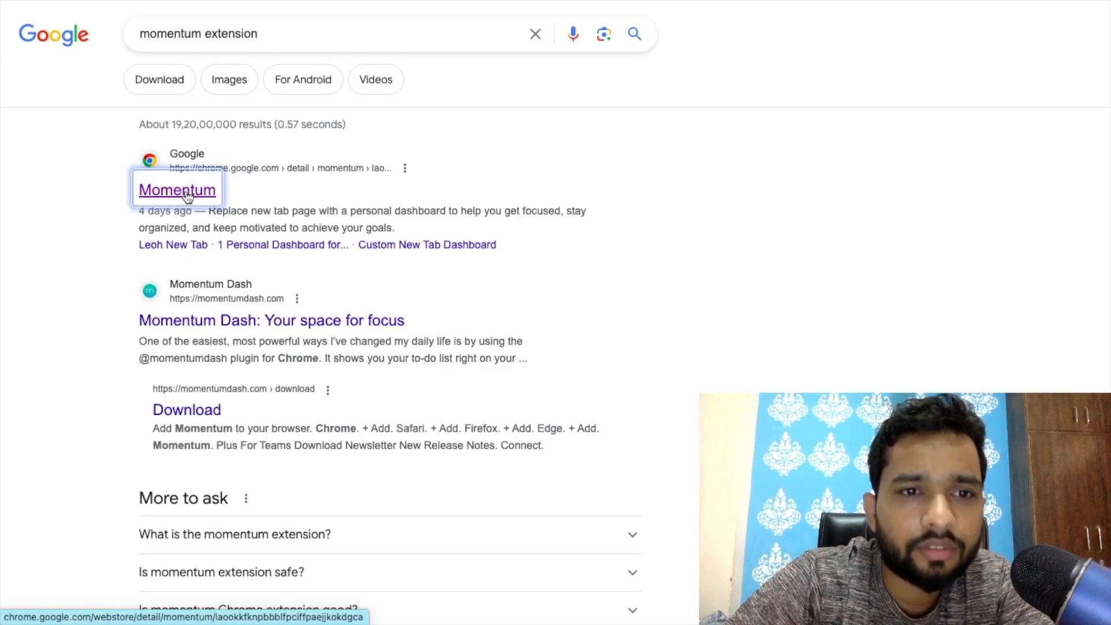
Step: Install Momentum from its Chrome Web Store listing with Add to Chrome
{"action": "left_click", "coordinate": [177, 190]}
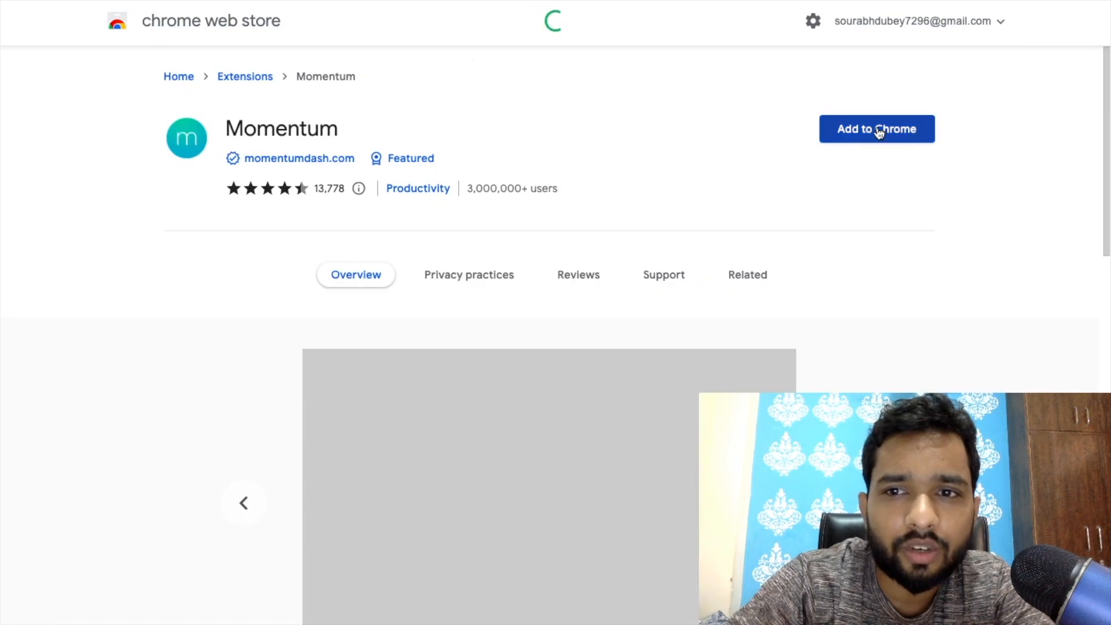
{"action": "left_click", "coordinate": [877, 129]}
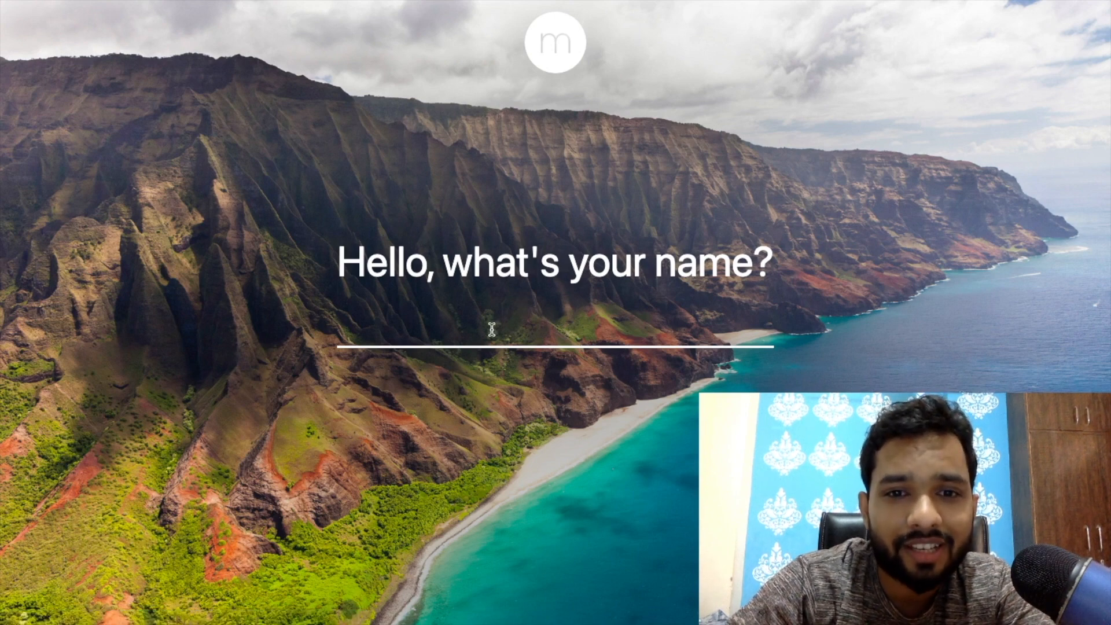
{"action": "type", "text": "sourab"}
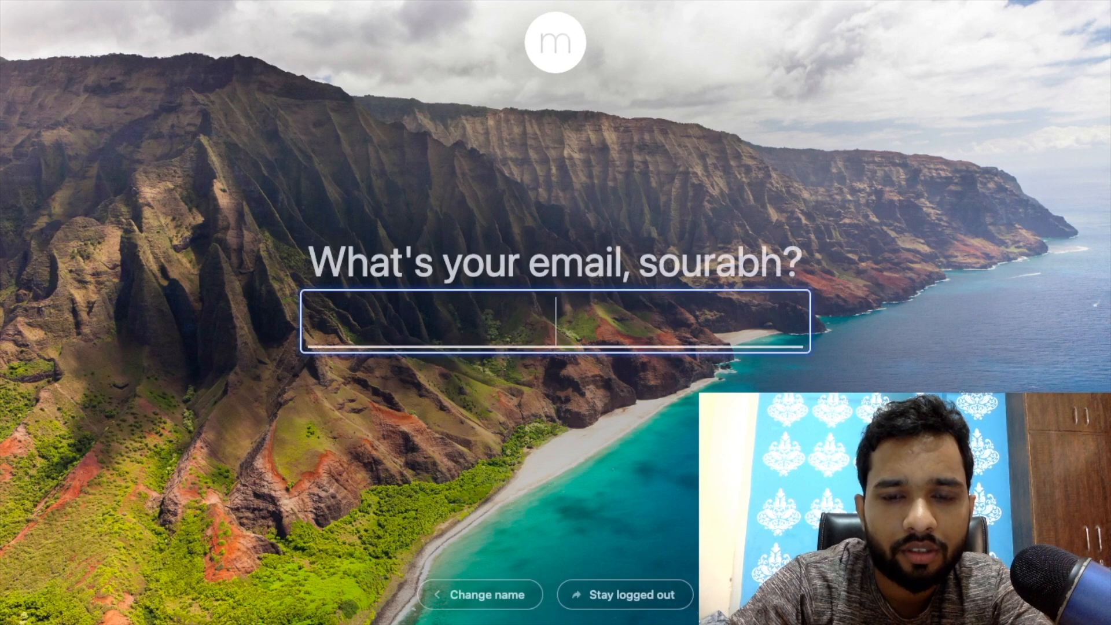
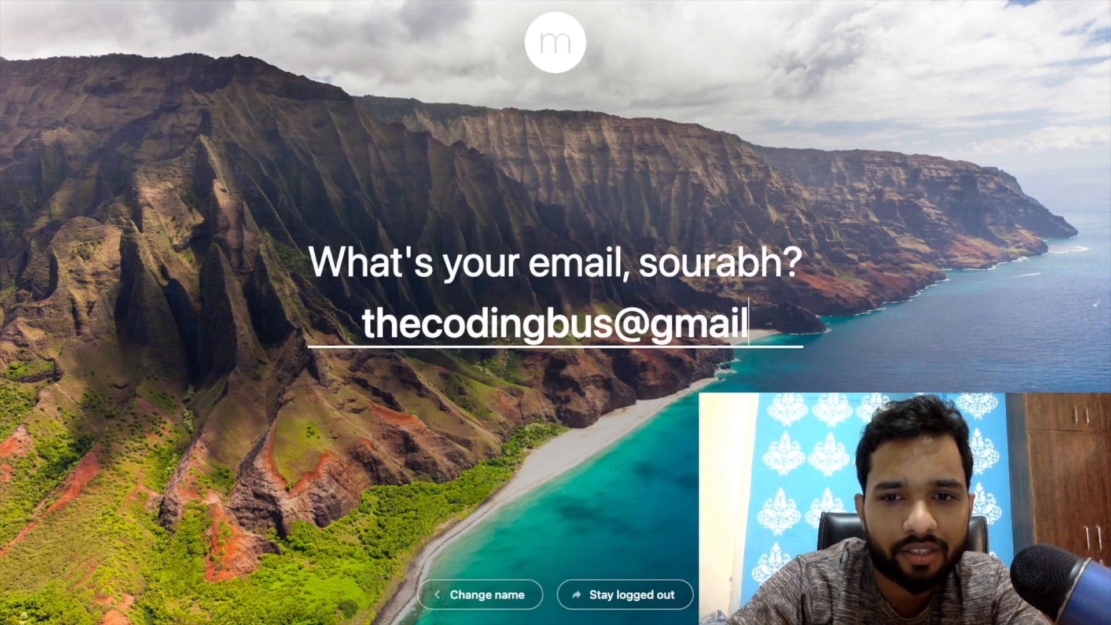
{"action": "key", "text": "Return"}
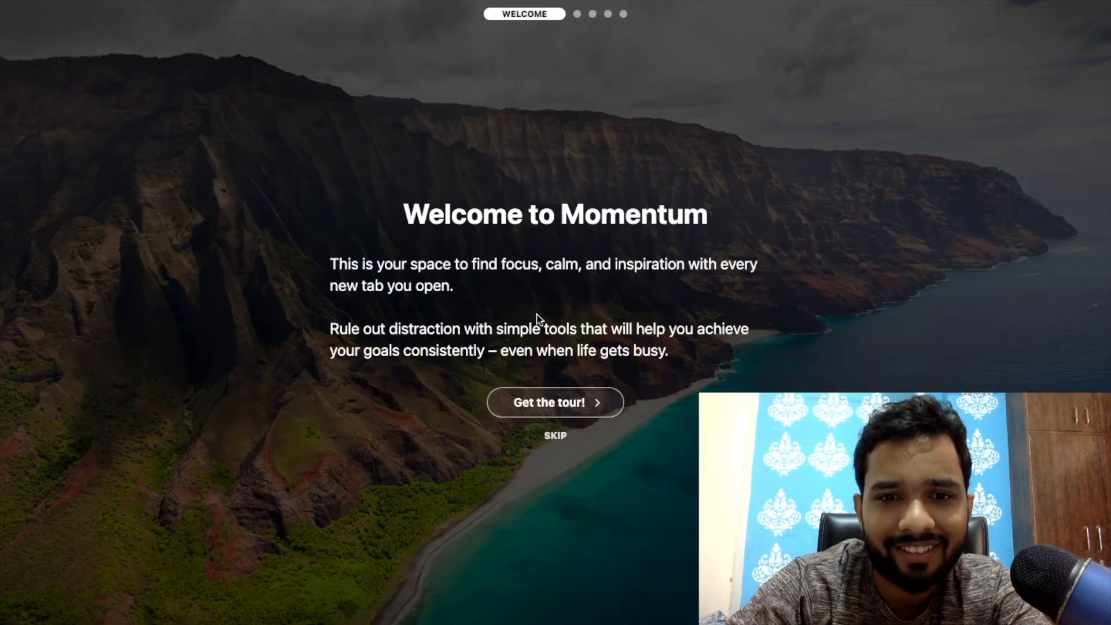
Step: Skip the tour and set today's main focus to 'Create a video for YT'
{"action": "left_click", "coordinate": [555, 434]}
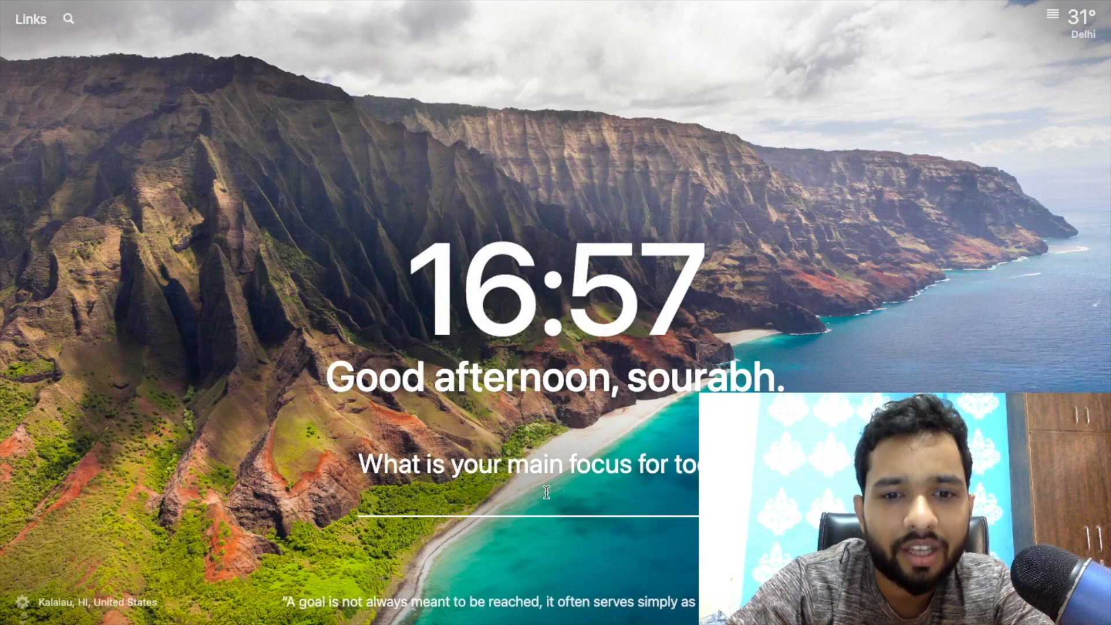
{"action": "mouse_move", "coordinate": [636, 499]}
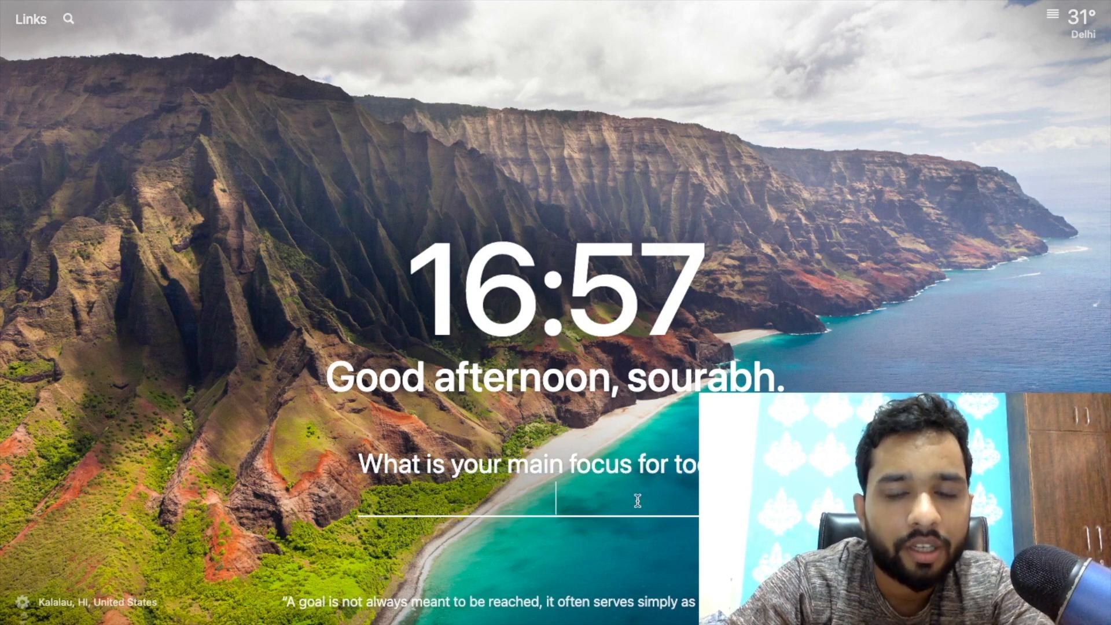
{"action": "type", "text": "Create a video fo"}
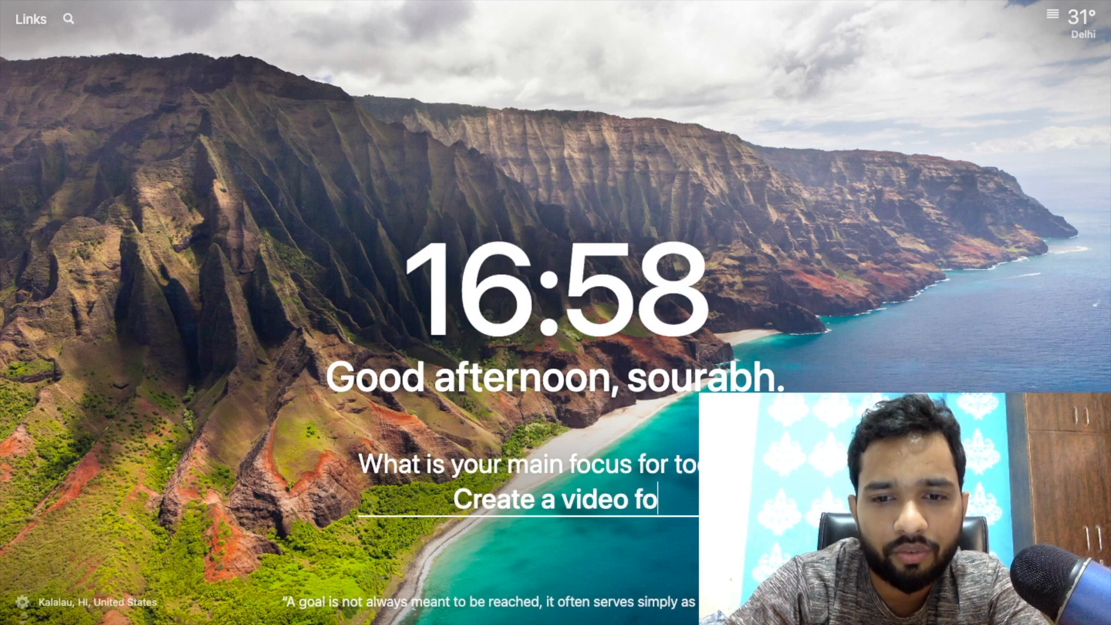
{"action": "type", "text": "r YT"}
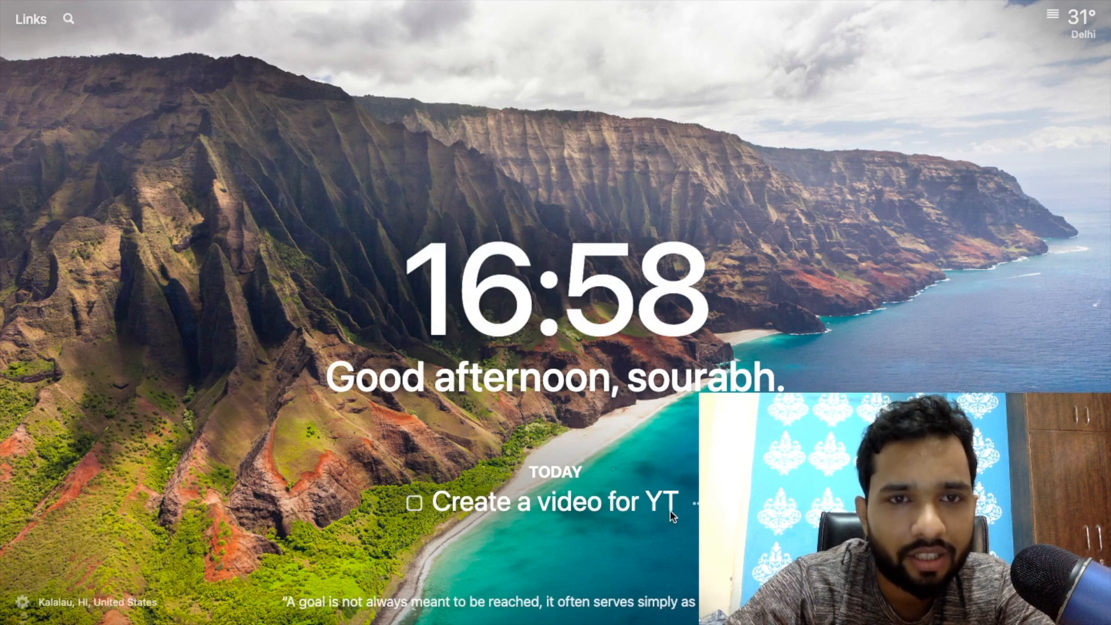
{"action": "mouse_move", "coordinate": [535, 393]}
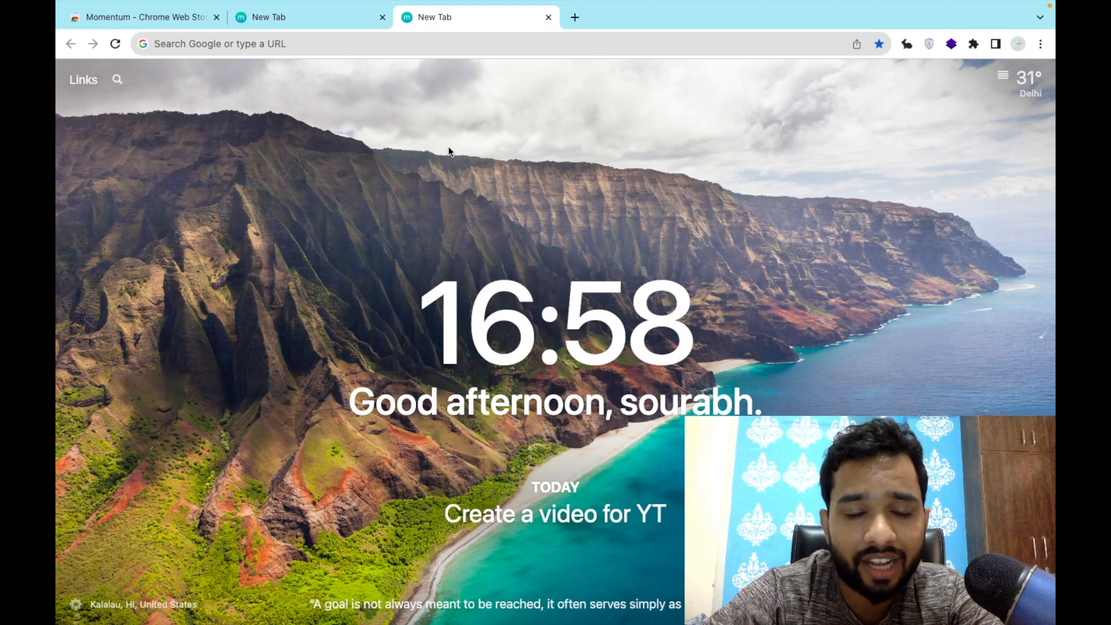
{"action": "mouse_move", "coordinate": [386, 144]}
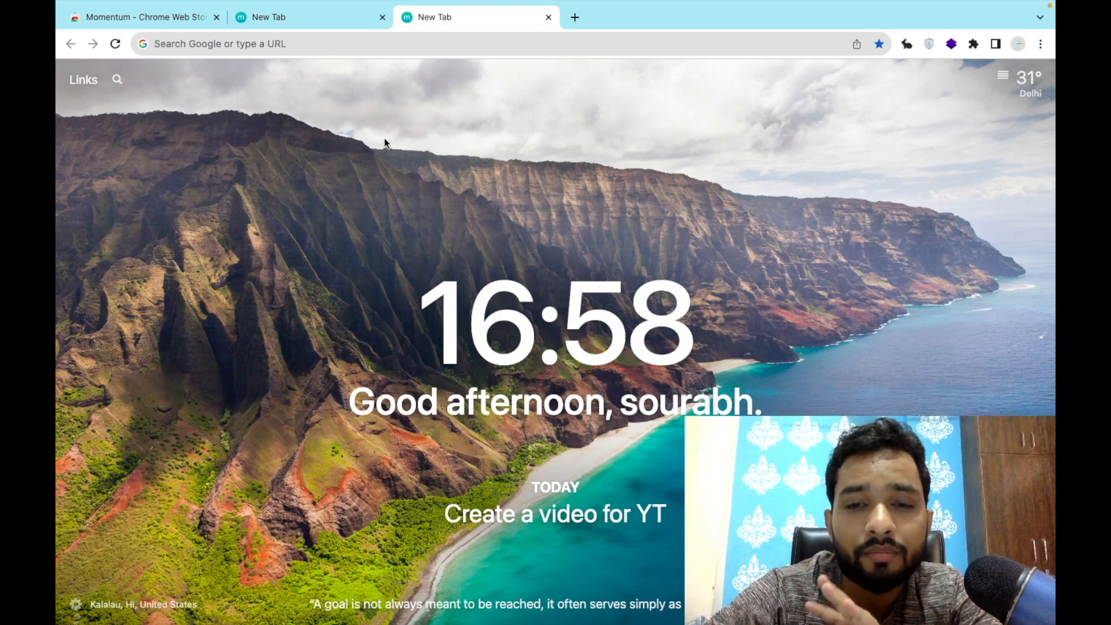